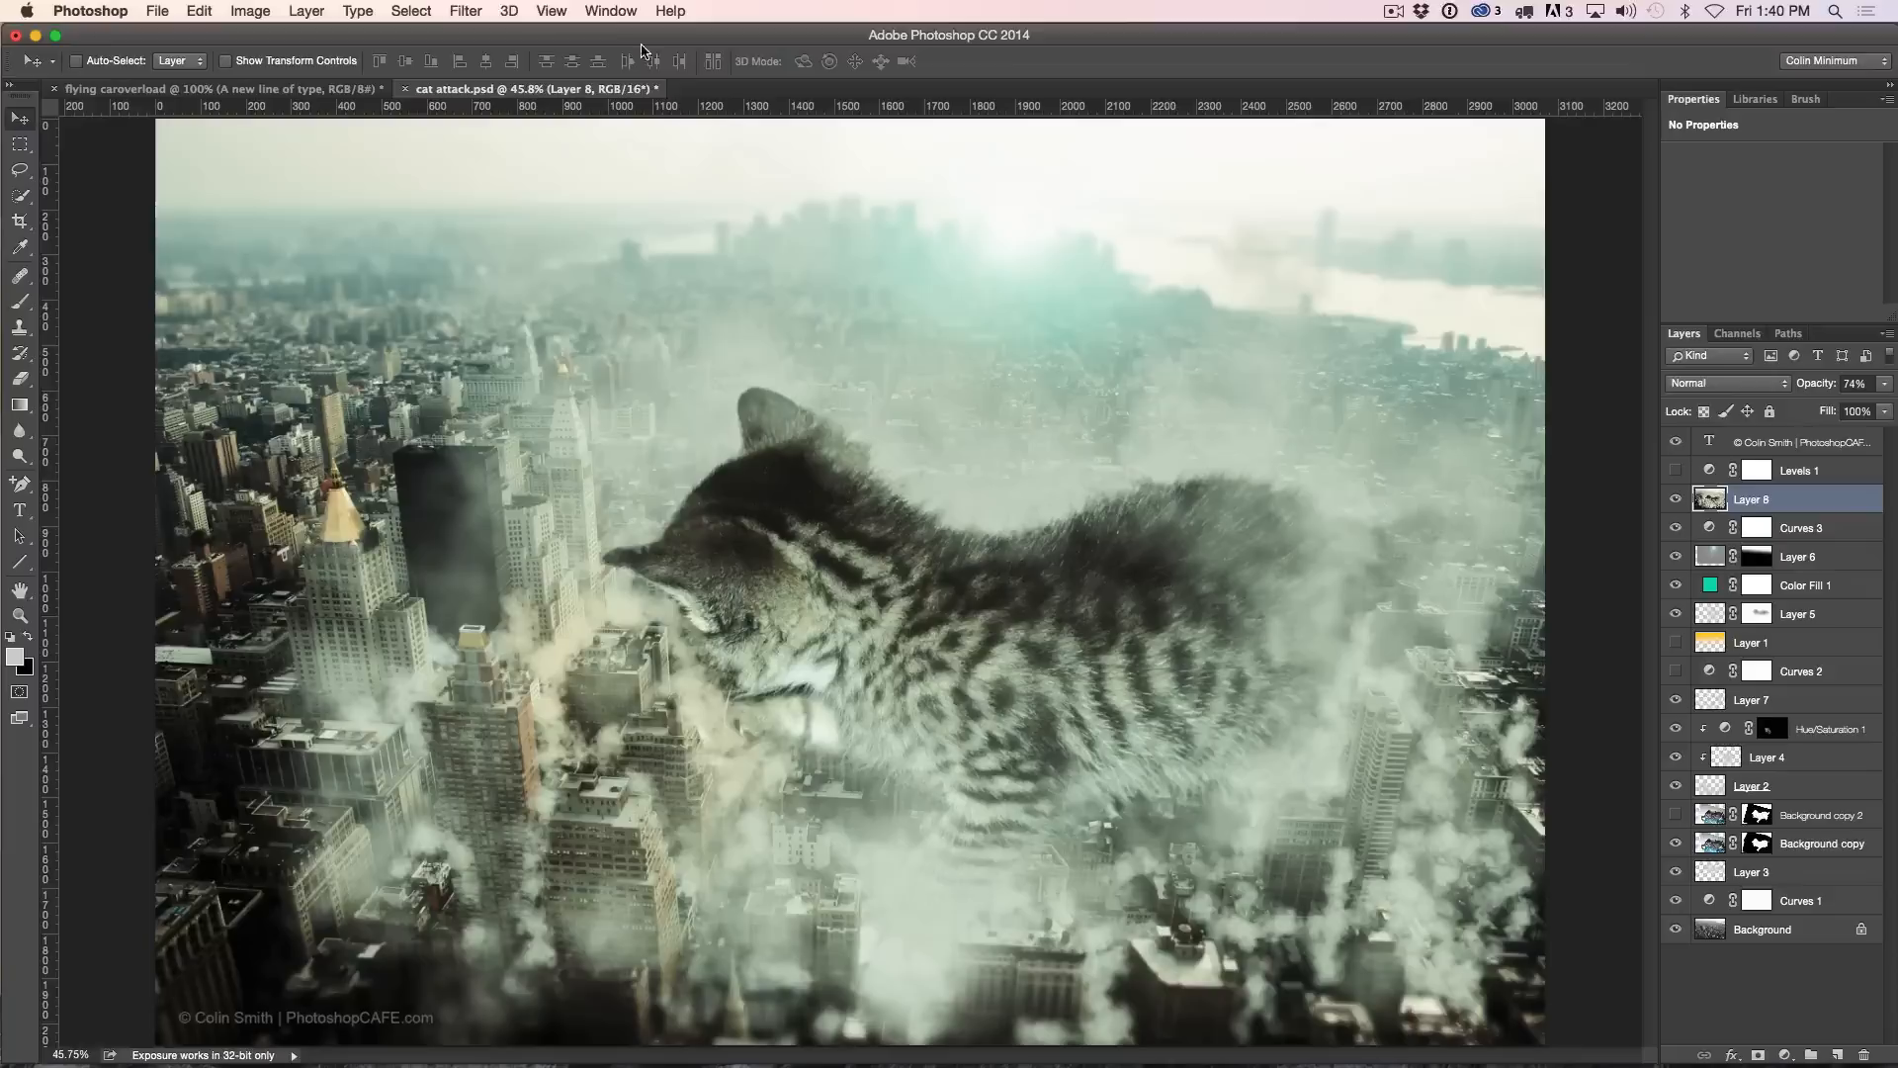
Step: Open the Filter menu to reach the Blur submenu for the composite's layer
click(464, 11)
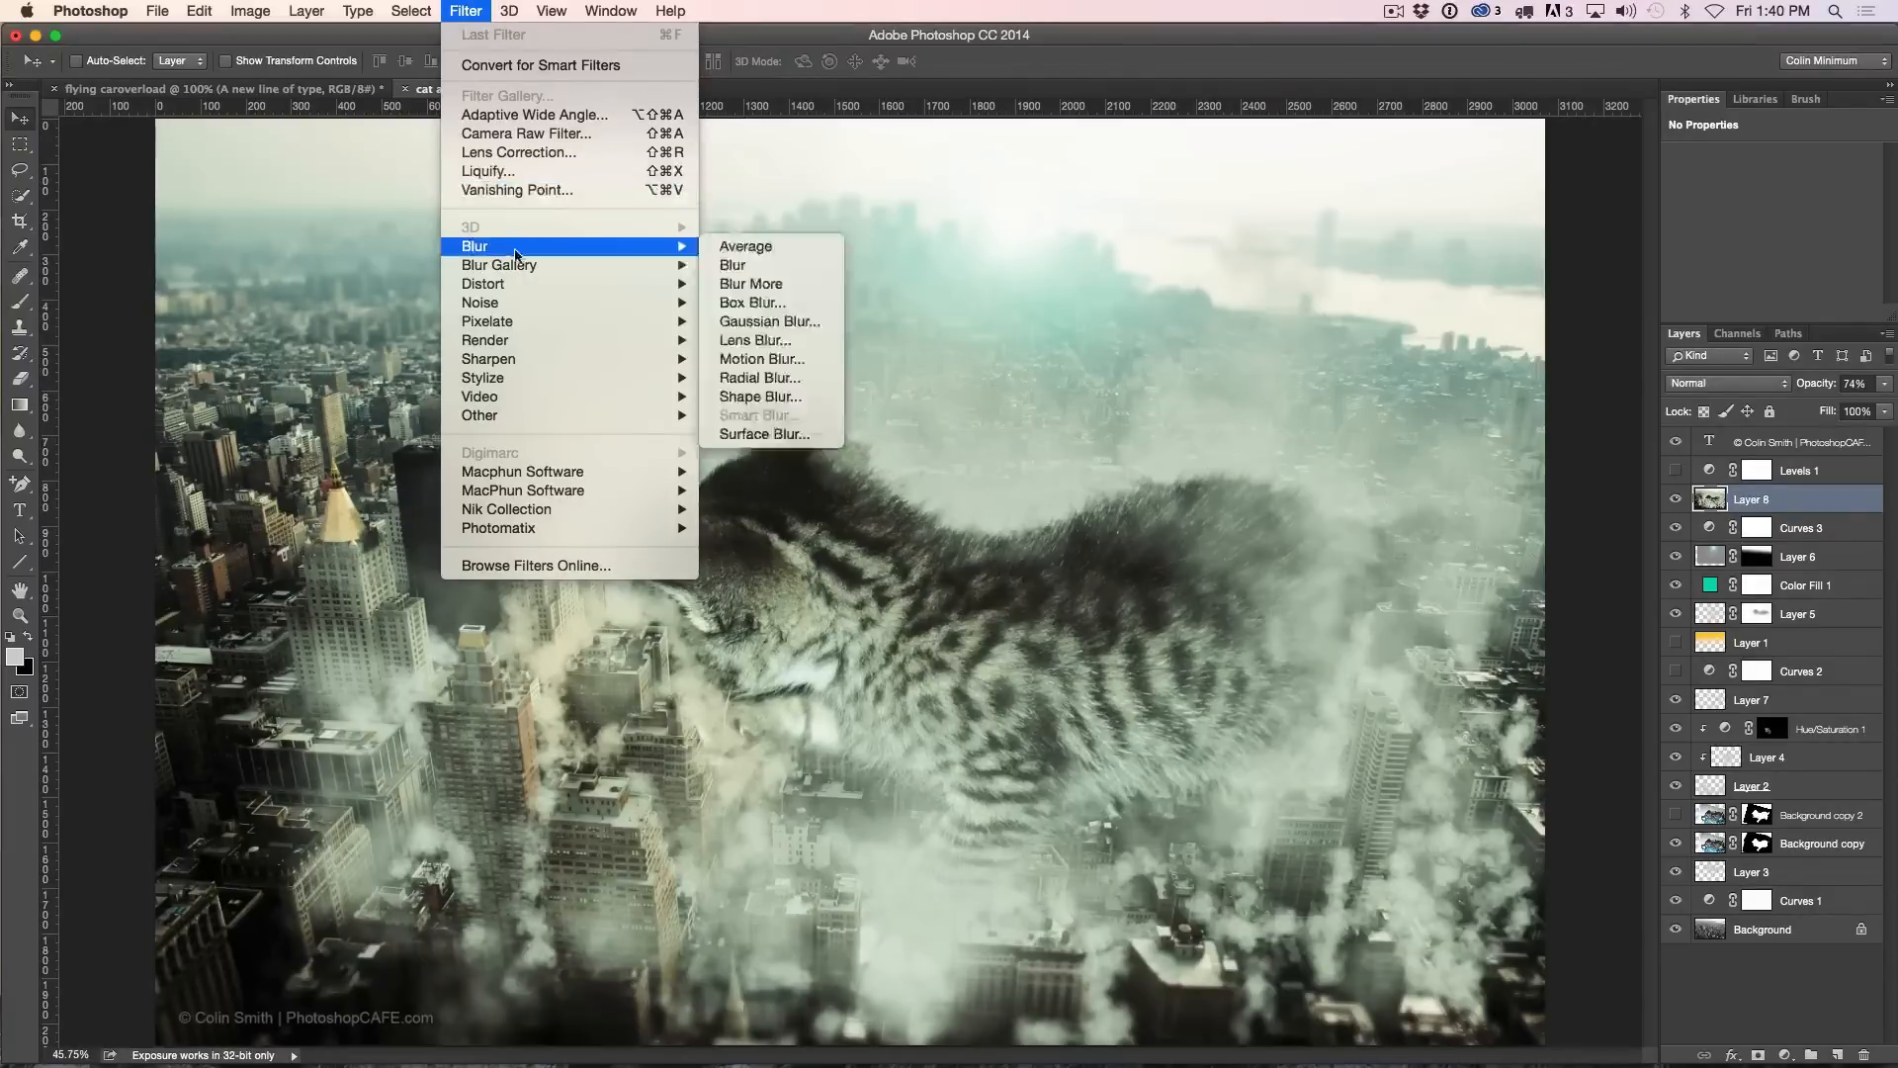